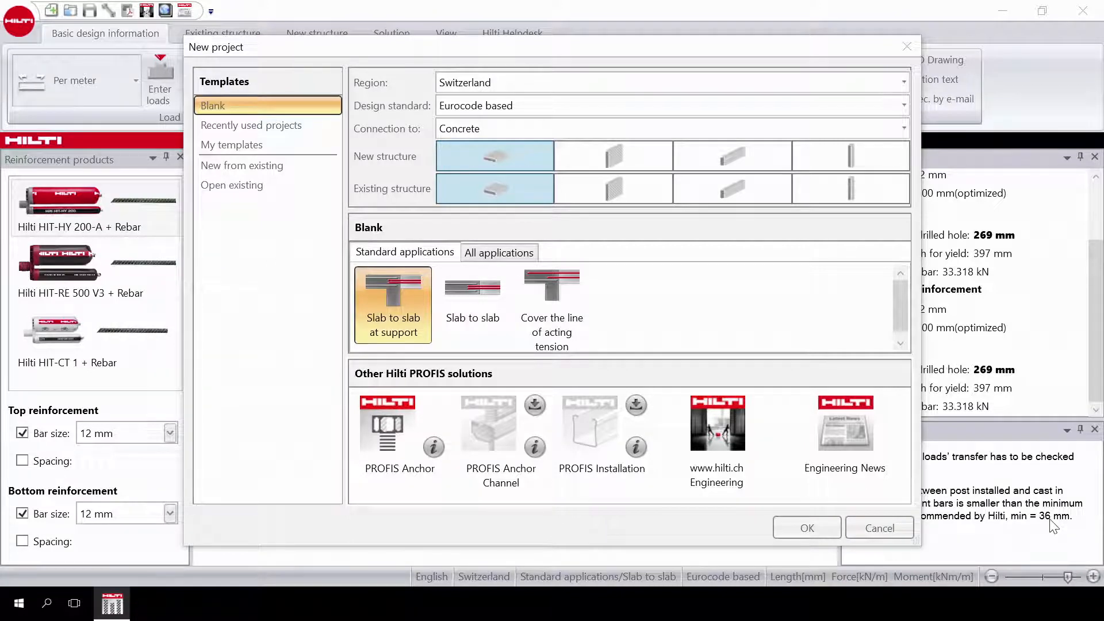
{"action": "mouse_move", "coordinate": [1045, 517]}
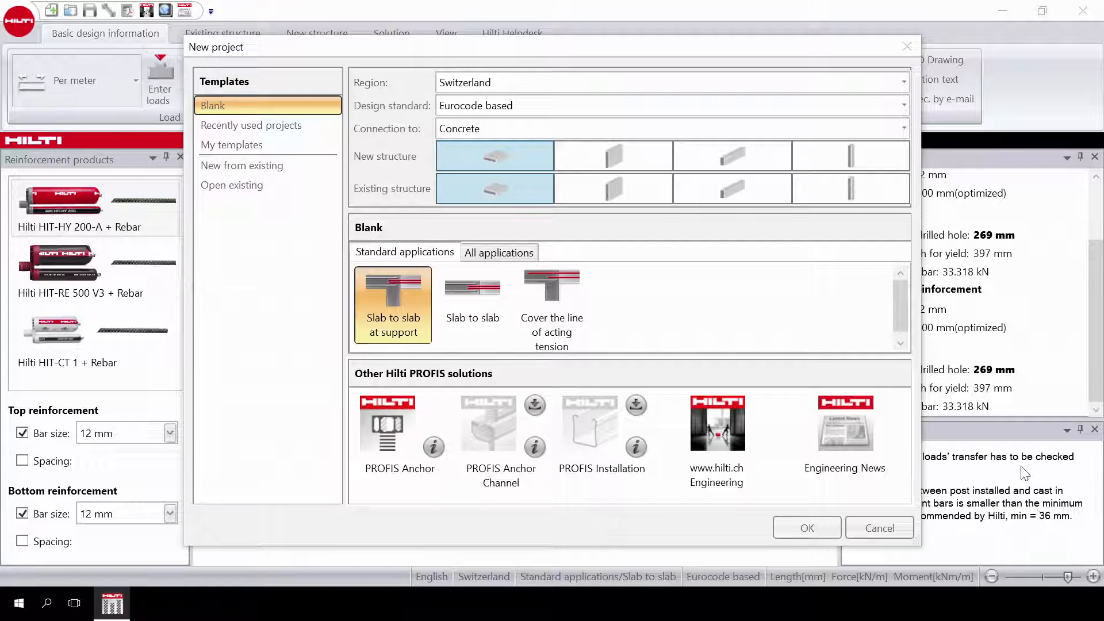
{"action": "mouse_move", "coordinate": [990, 327]}
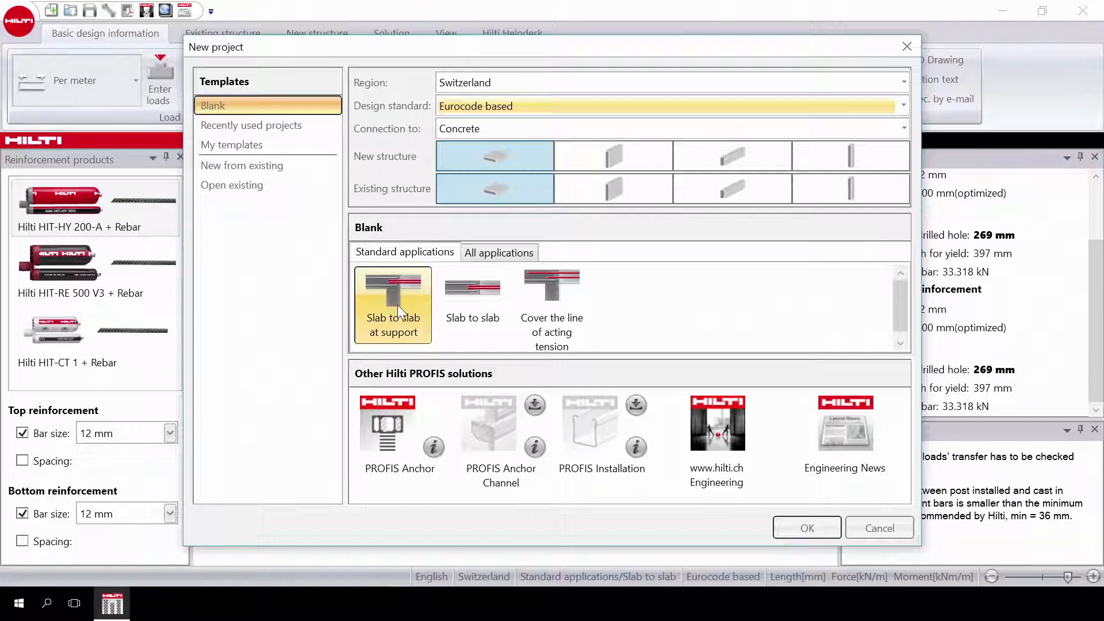
Step: Choose the Slab to slab application template for the Swiss Eurocode concrete project
{"action": "left_click", "coordinate": [473, 302]}
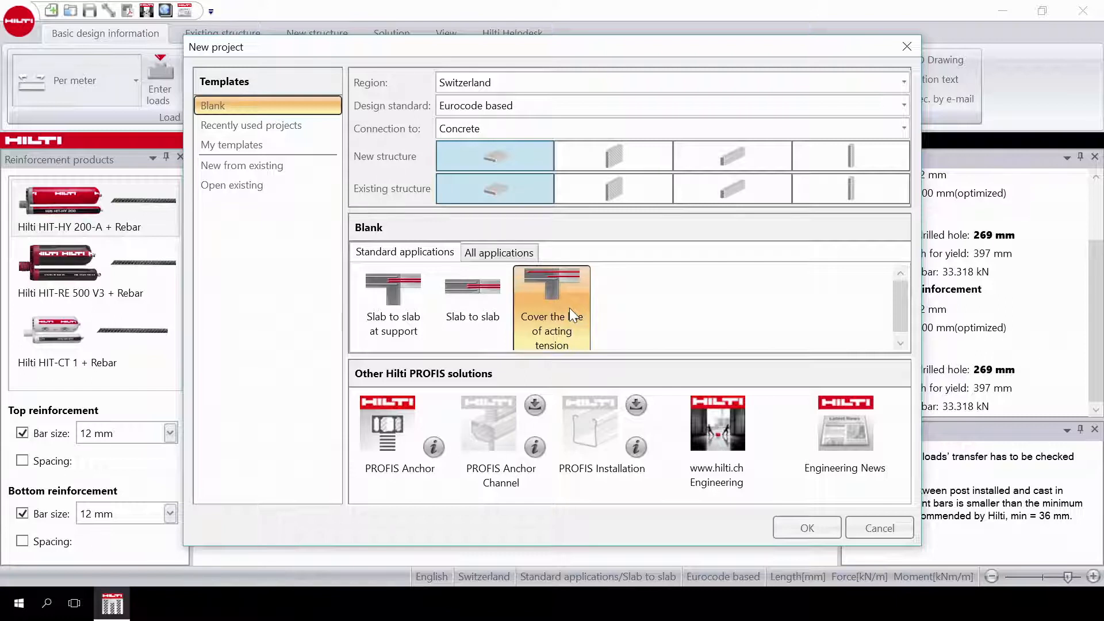
{"action": "left_click", "coordinate": [471, 296]}
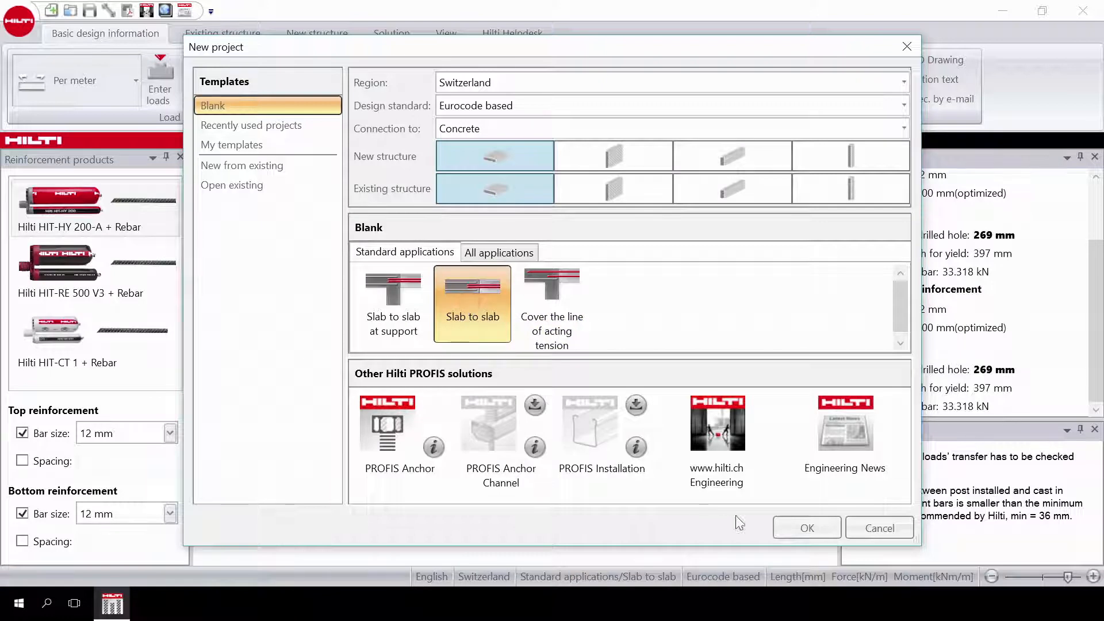
Step: Create the project and set the load at point C to 100 kN/m
{"action": "left_click", "coordinate": [807, 528]}
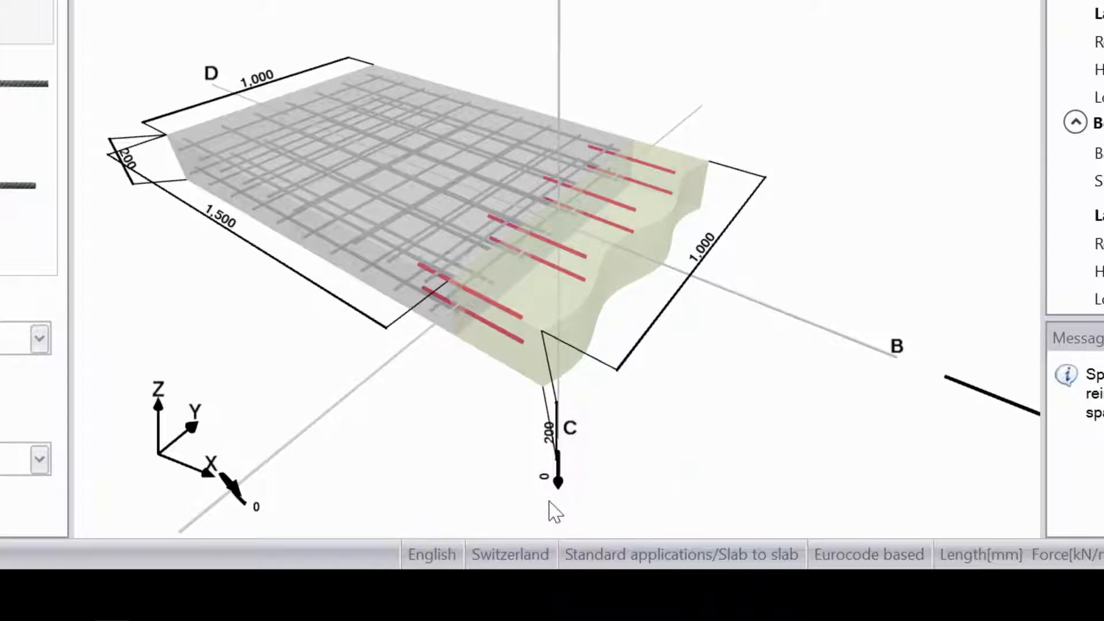
{"action": "left_click", "coordinate": [541, 474]}
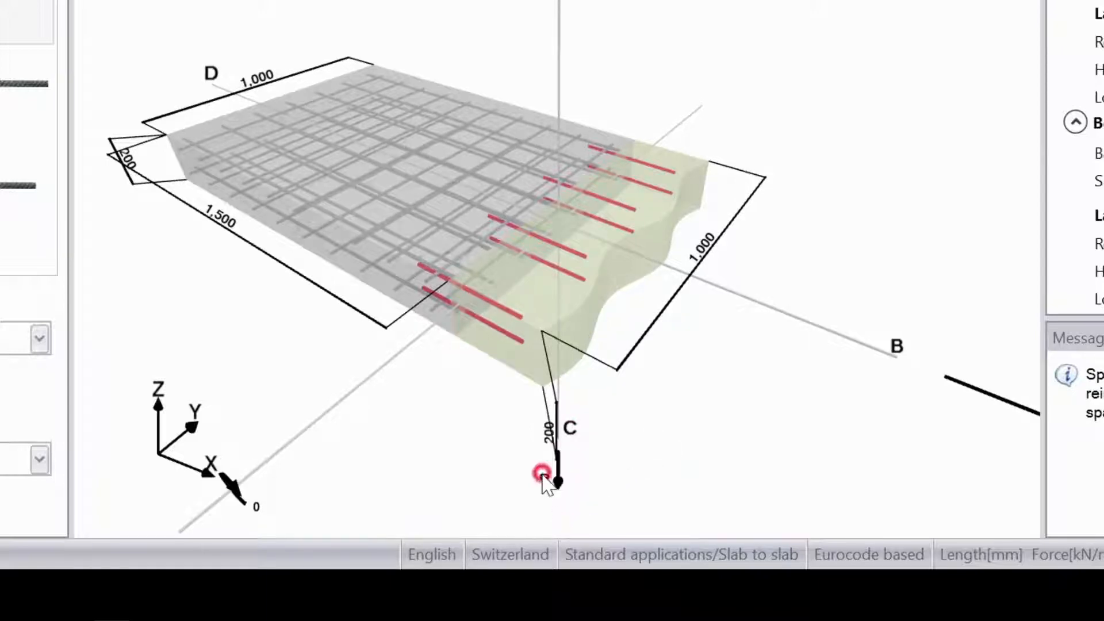
{"action": "left_click", "coordinate": [537, 475]}
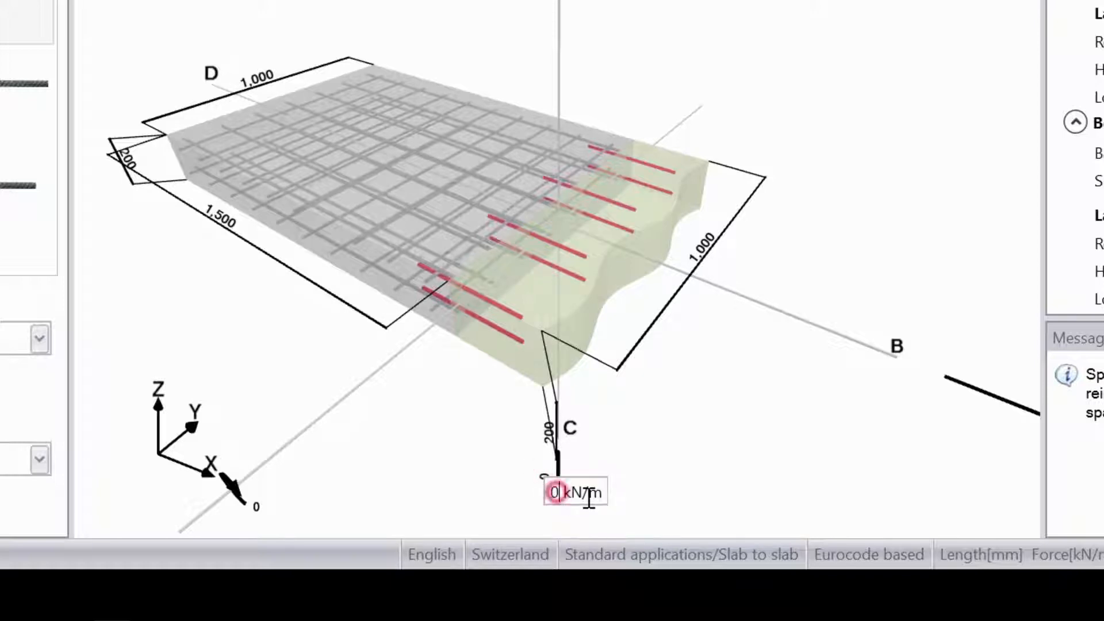
{"action": "type", "text": "100"}
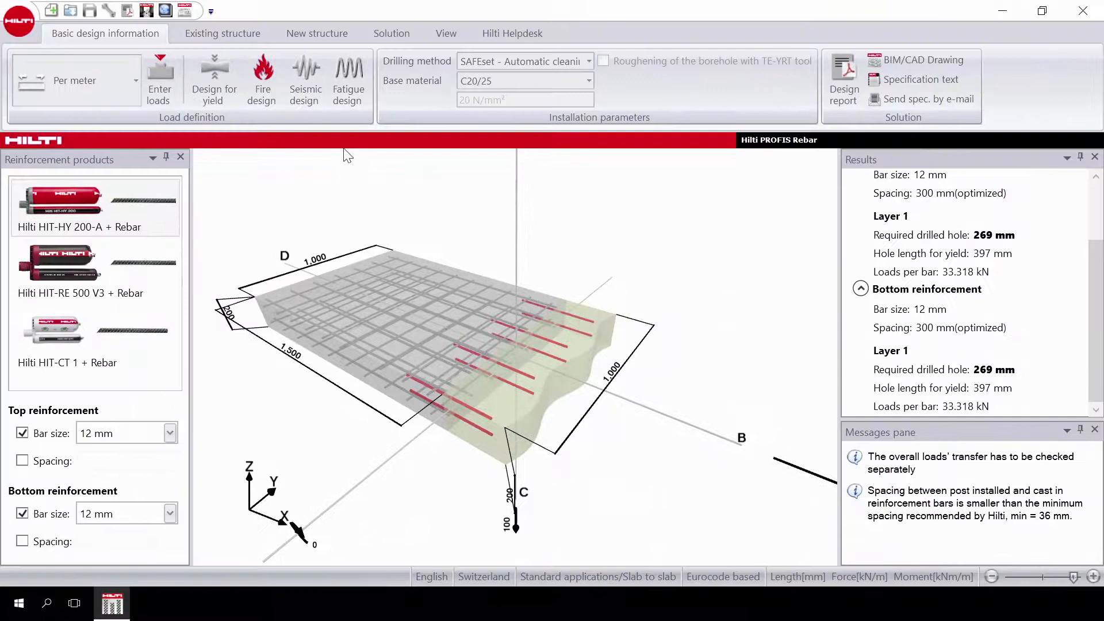
{"action": "mouse_move", "coordinate": [347, 79]}
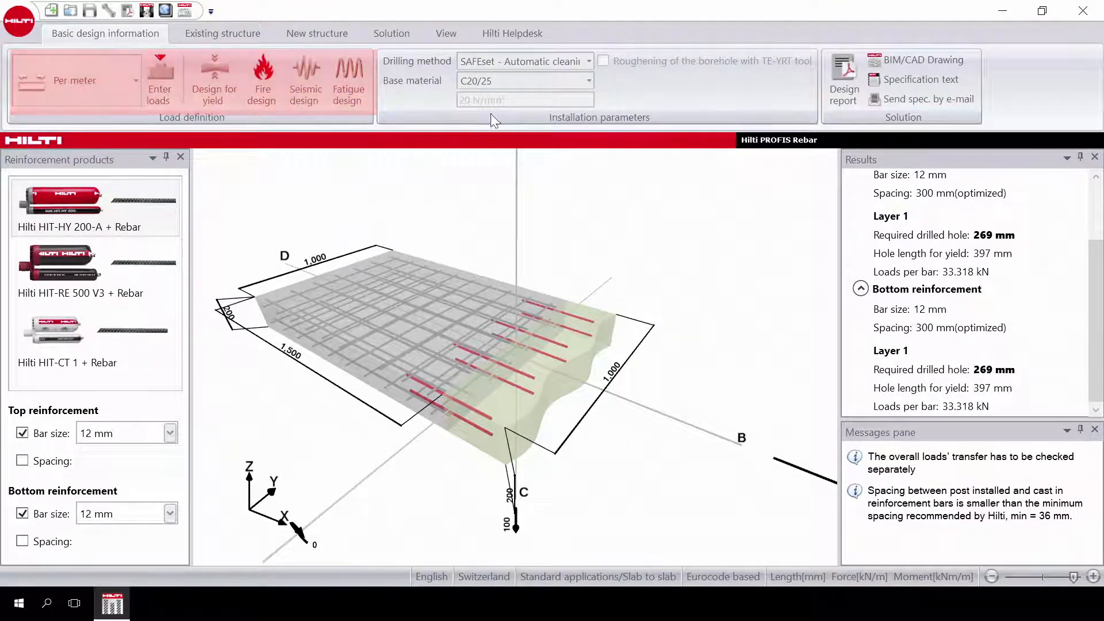
Step: Select SAFEset - Automatic cleaning as the drilling method in C20/25 base material
{"action": "left_click", "coordinate": [589, 61]}
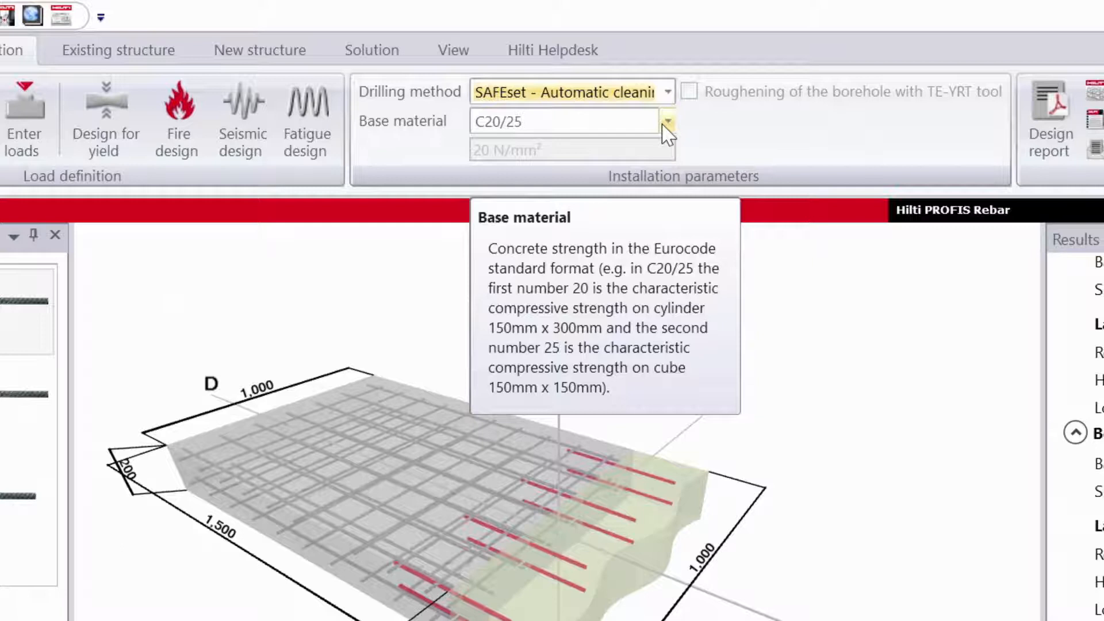
{"action": "left_click", "coordinate": [666, 92]}
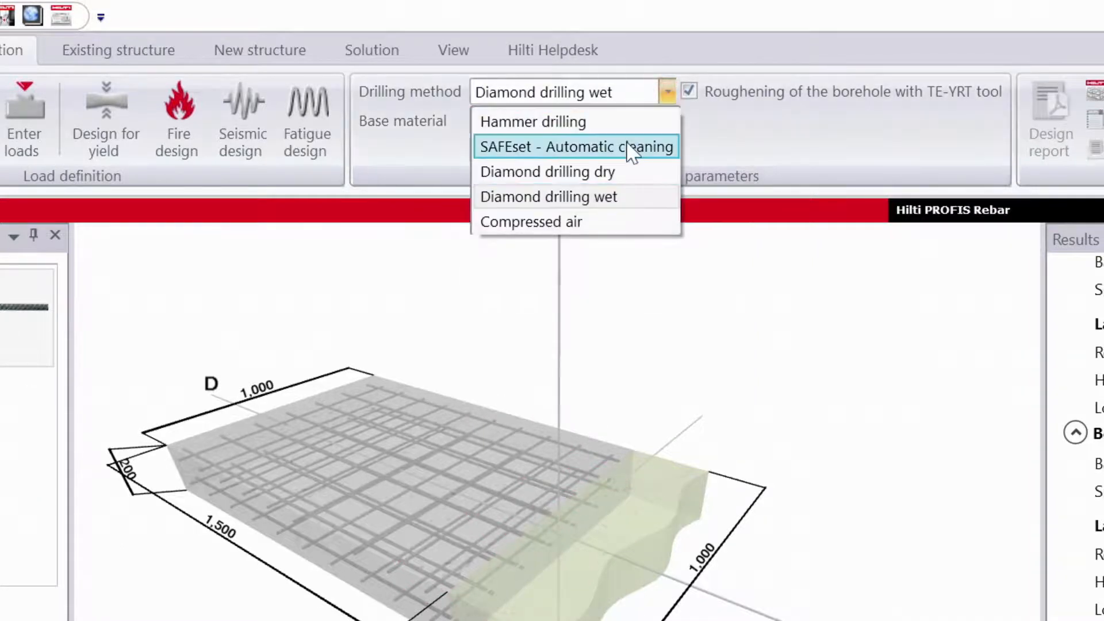
{"action": "left_click", "coordinate": [574, 146]}
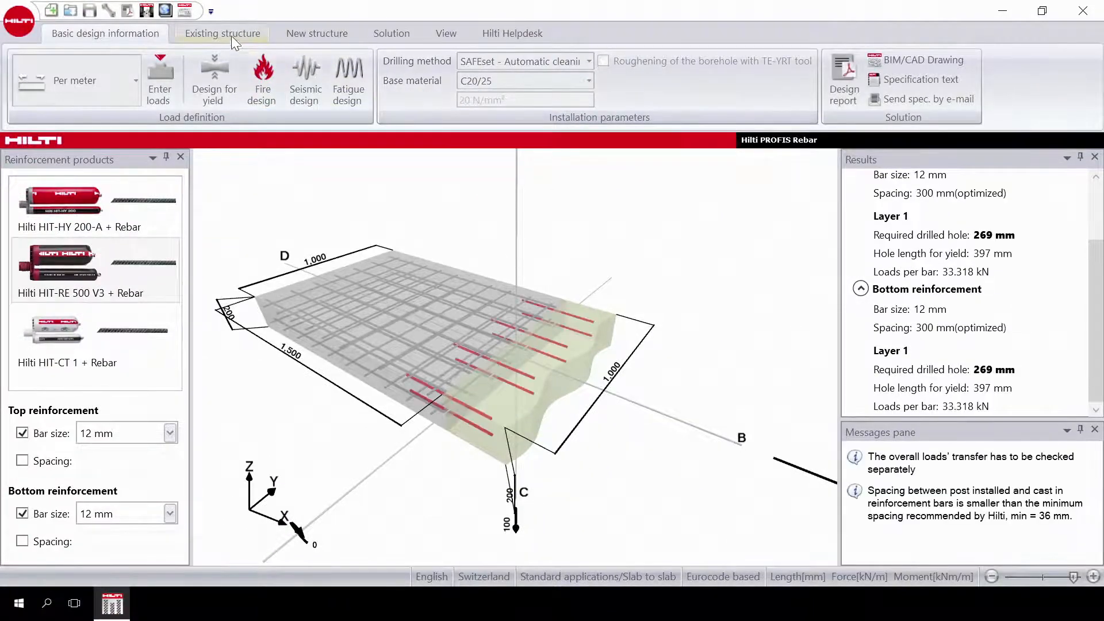
{"action": "left_click", "coordinate": [222, 33]}
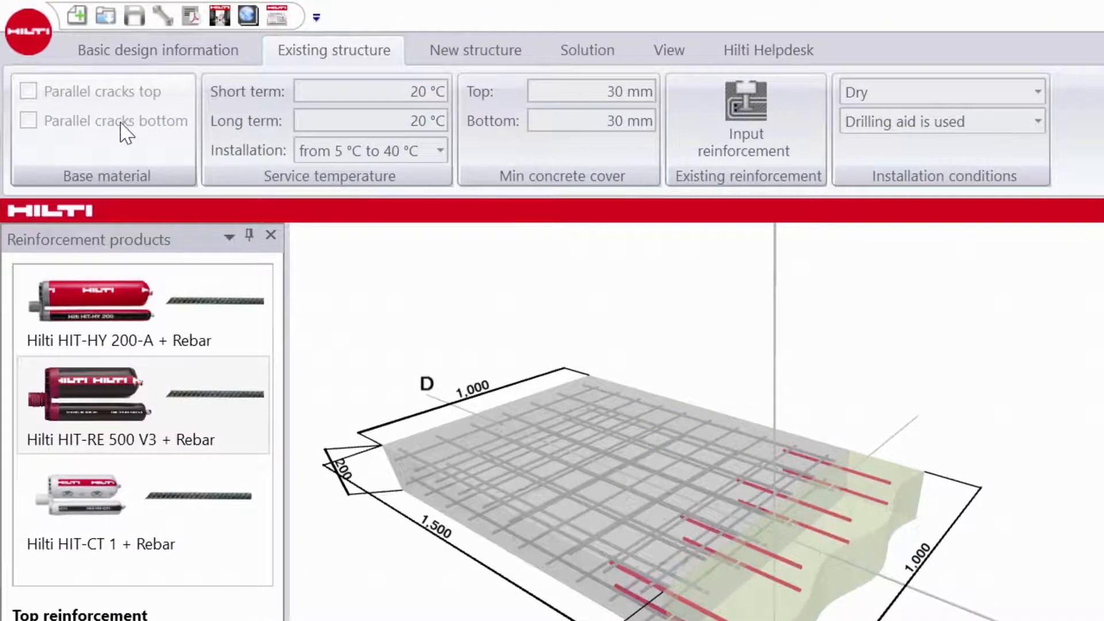
{"action": "mouse_move", "coordinate": [116, 121]}
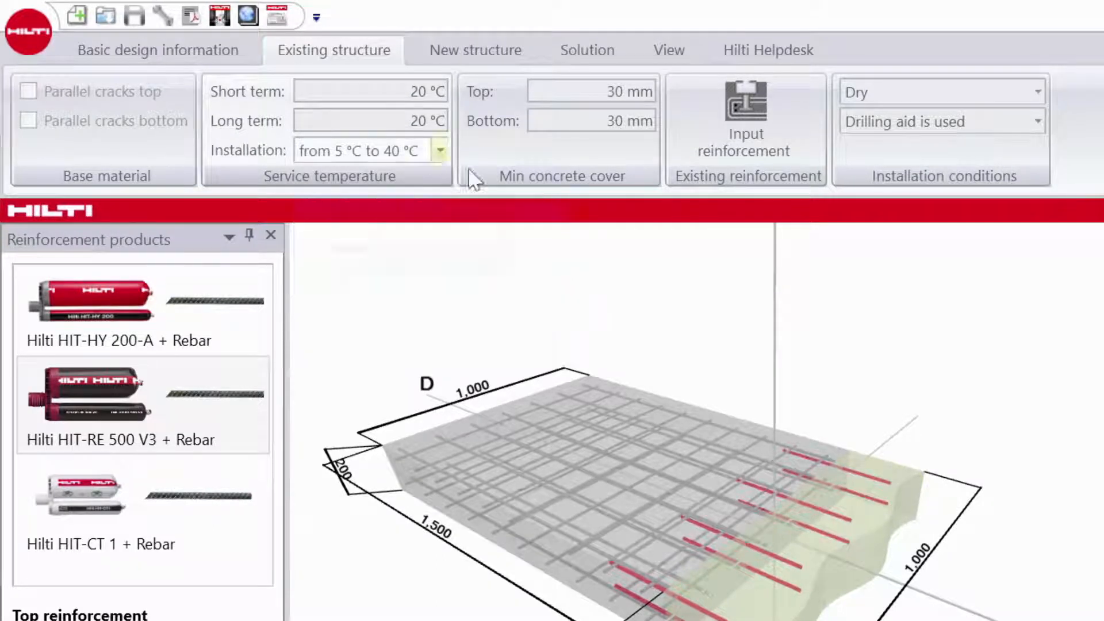
{"action": "mouse_move", "coordinate": [591, 91]}
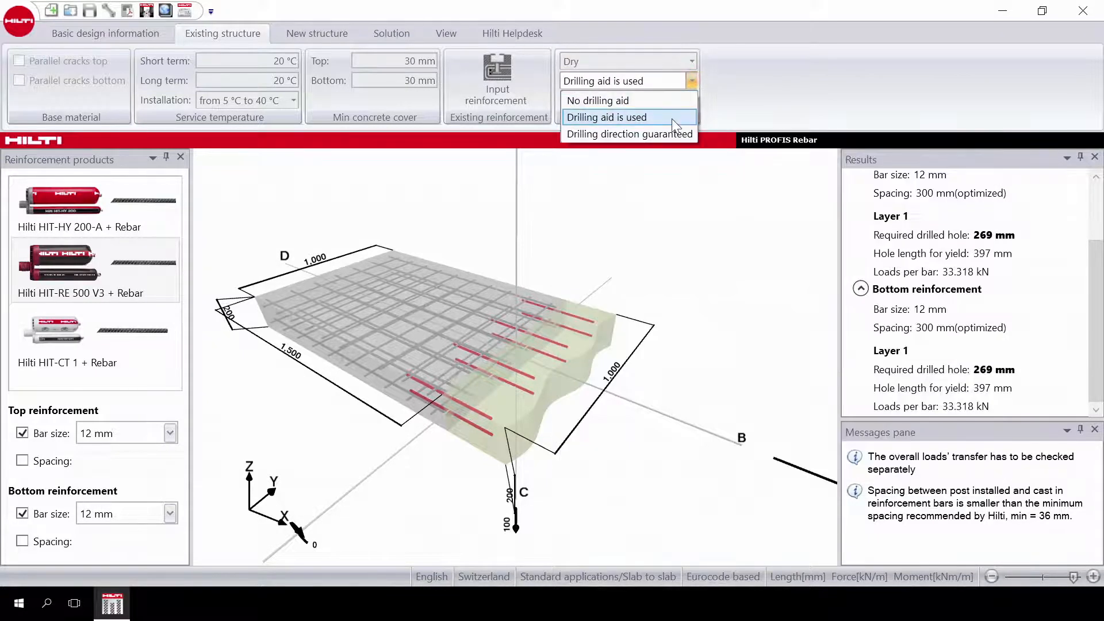
Step: Keep dry installation conditions and set Drilling aid is used for the existing structure
{"action": "left_click", "coordinate": [606, 117]}
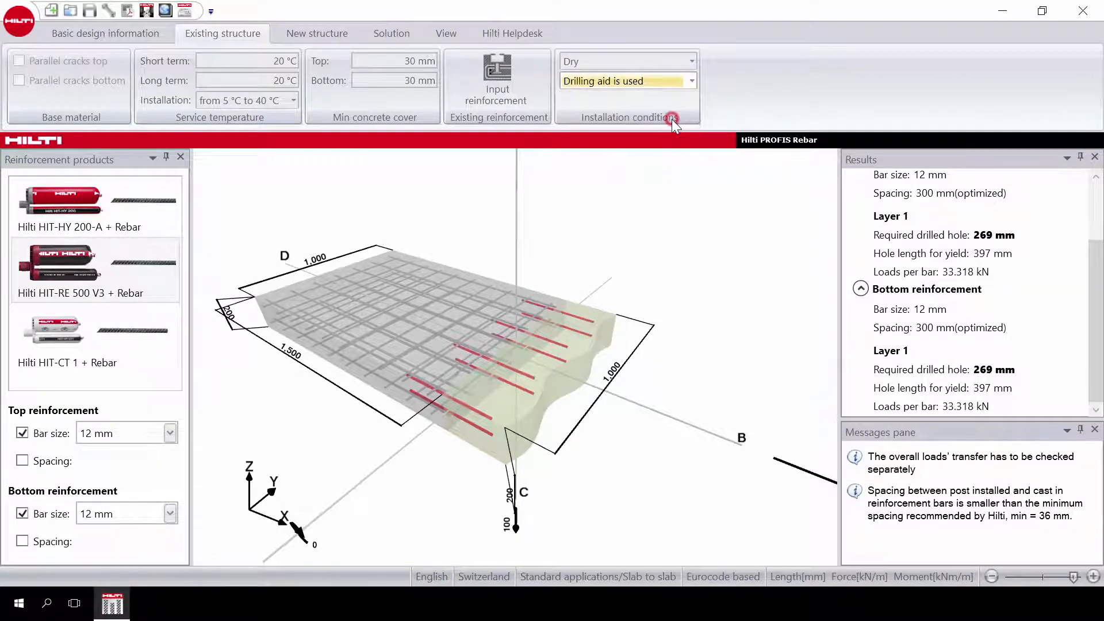
{"action": "left_click", "coordinate": [316, 34]}
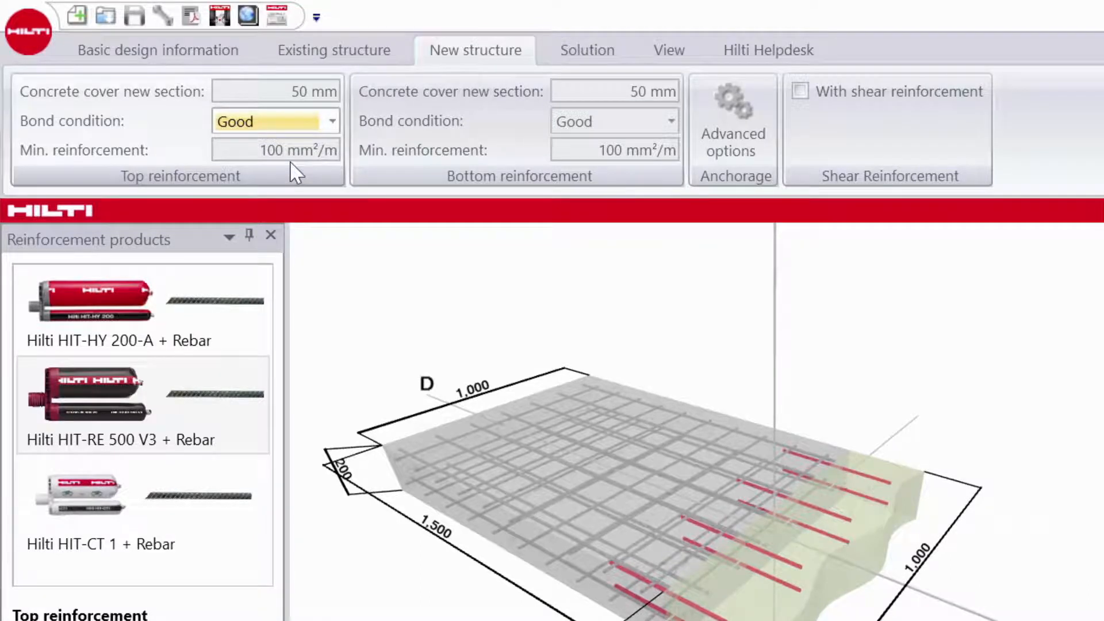
{"action": "mouse_move", "coordinate": [275, 149]}
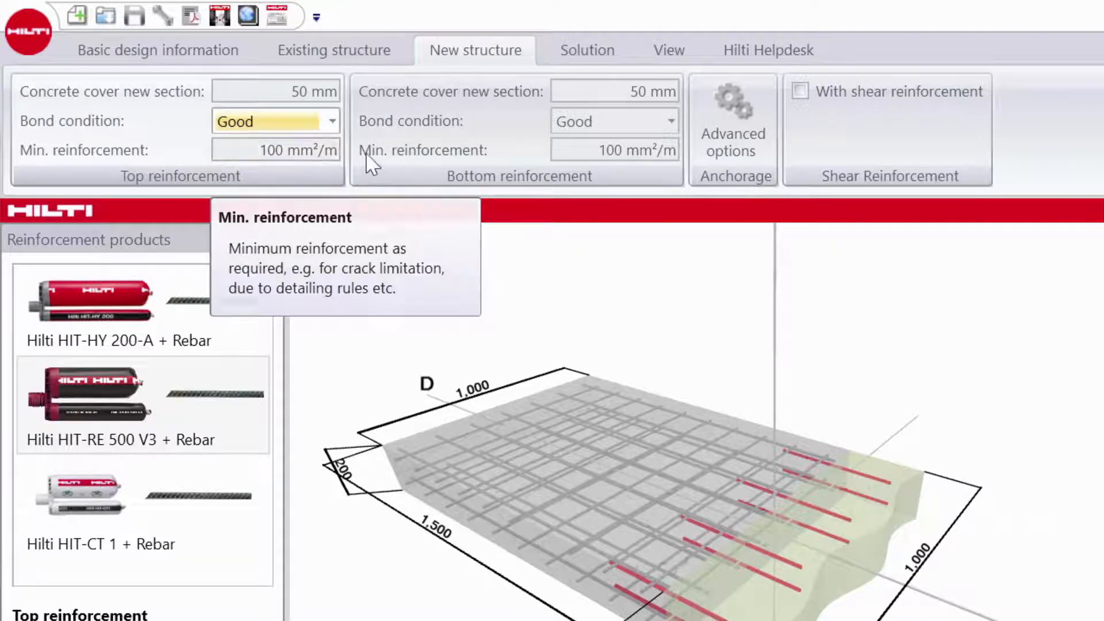
{"action": "mouse_move", "coordinate": [603, 92]}
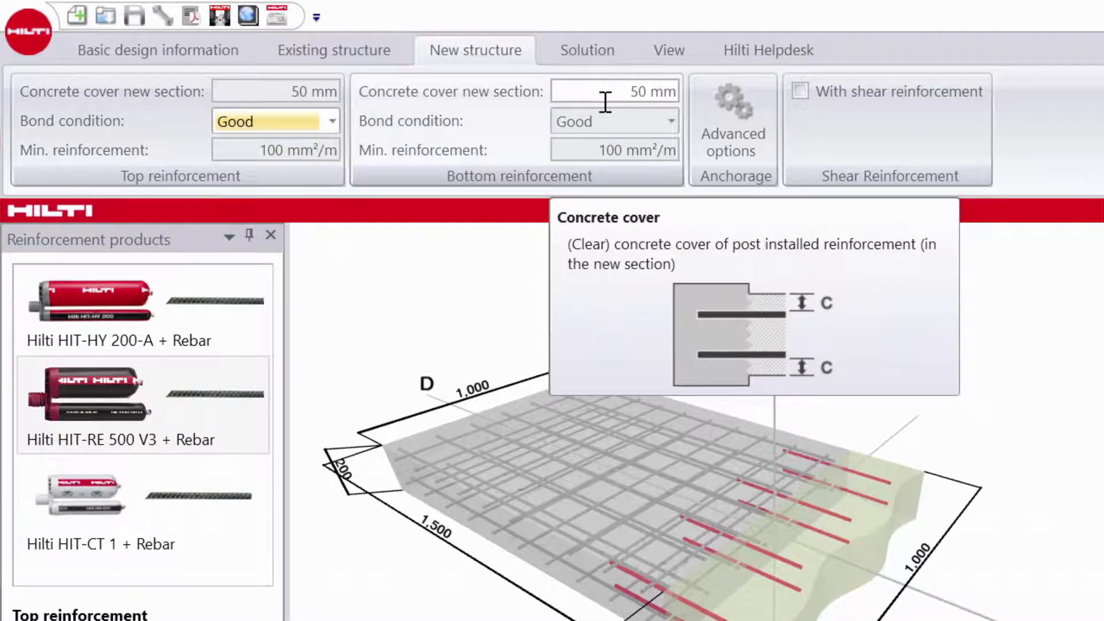
Step: Set the bottom reinforcement bond condition to Good, giving a 269 mm drilled hole
{"action": "left_click", "coordinate": [669, 121]}
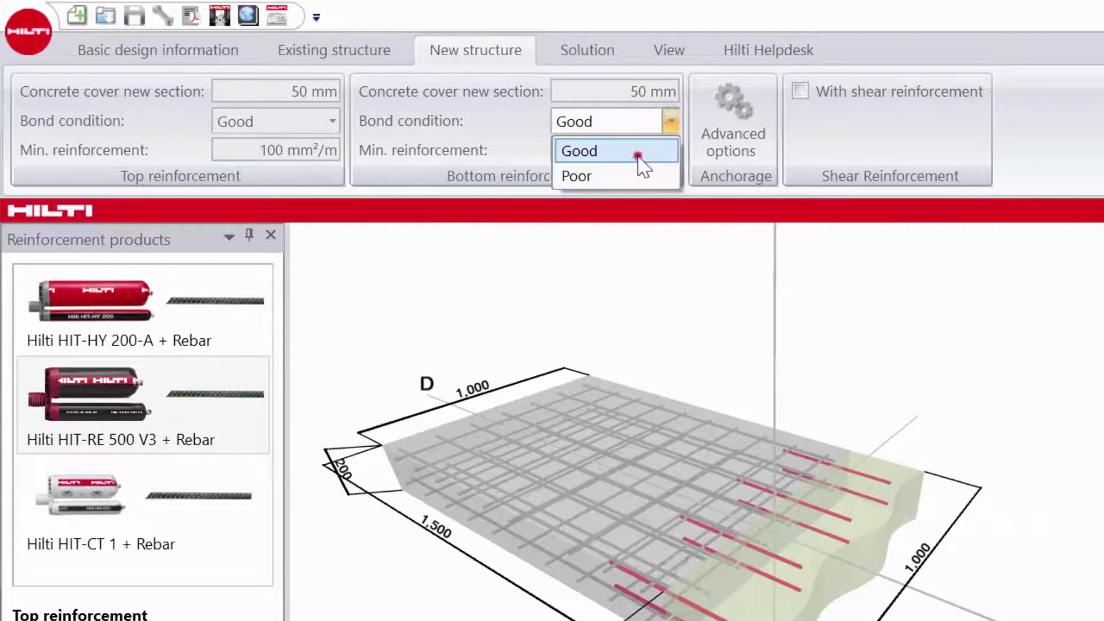
{"action": "left_click", "coordinate": [578, 150]}
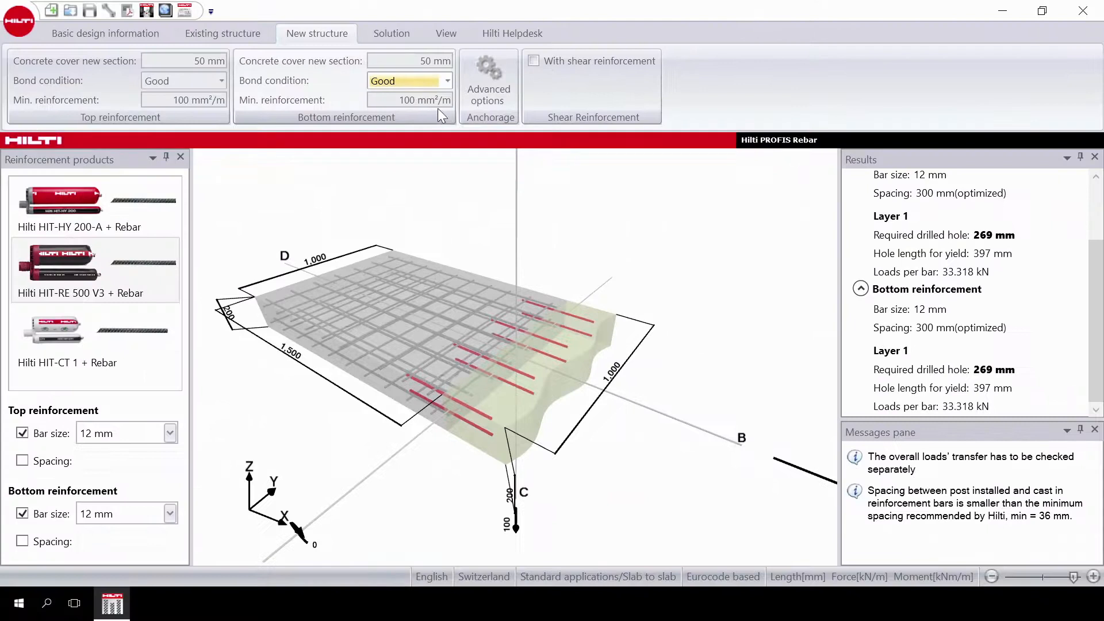
Step: Enable With shear reinforcement and keep HIT-RE 500 V3 + Rebar as the reinforcement product
{"action": "left_click", "coordinate": [534, 61]}
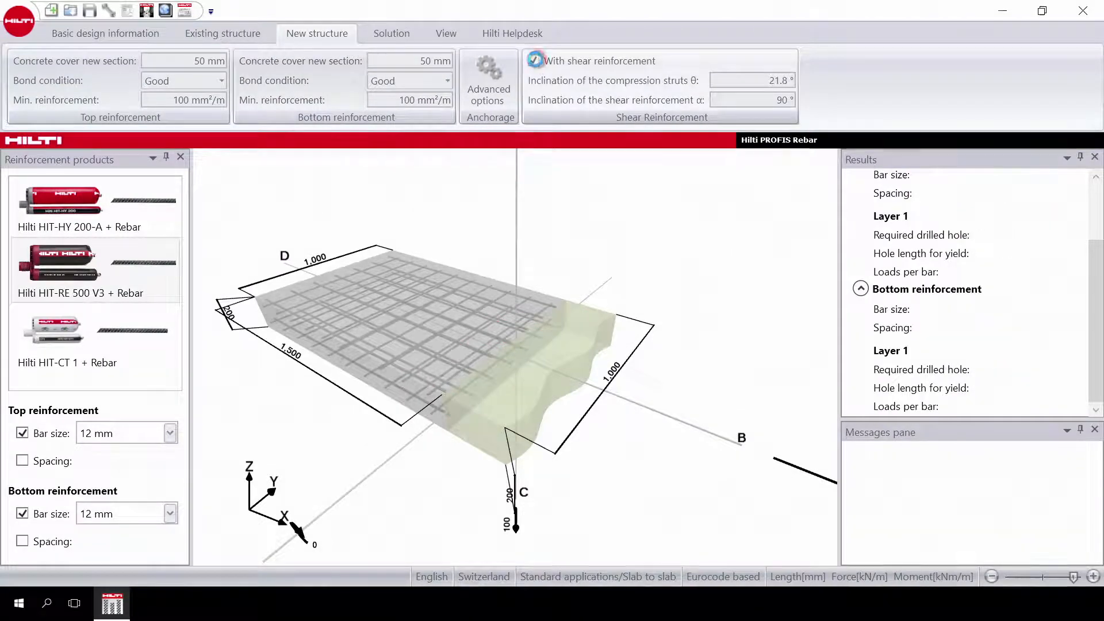
{"action": "left_click", "coordinate": [533, 61]}
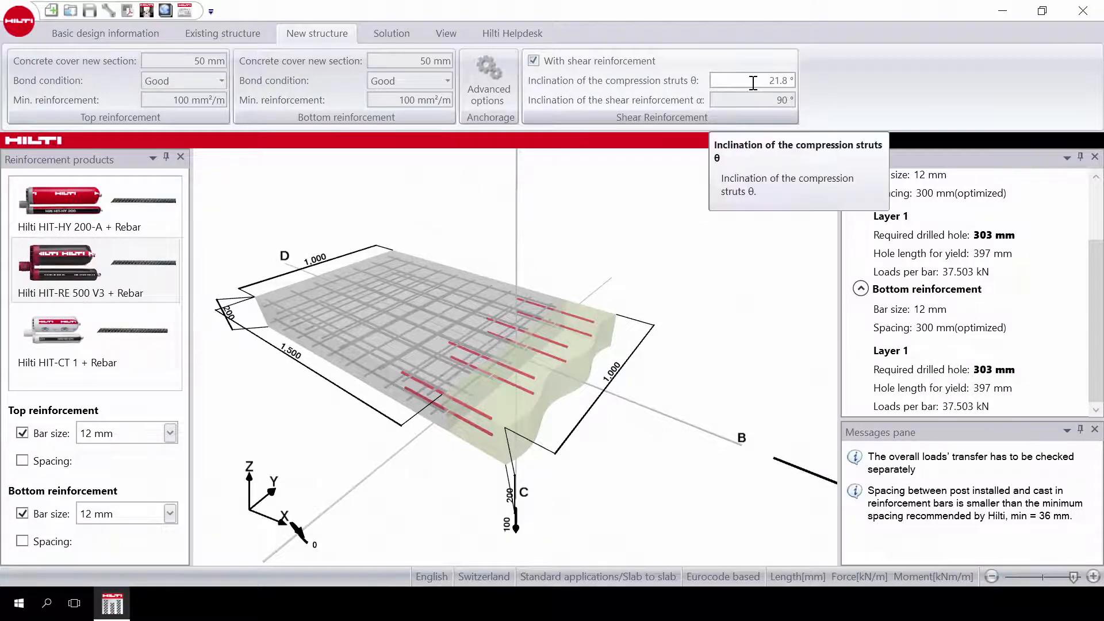
{"action": "mouse_move", "coordinate": [729, 100]}
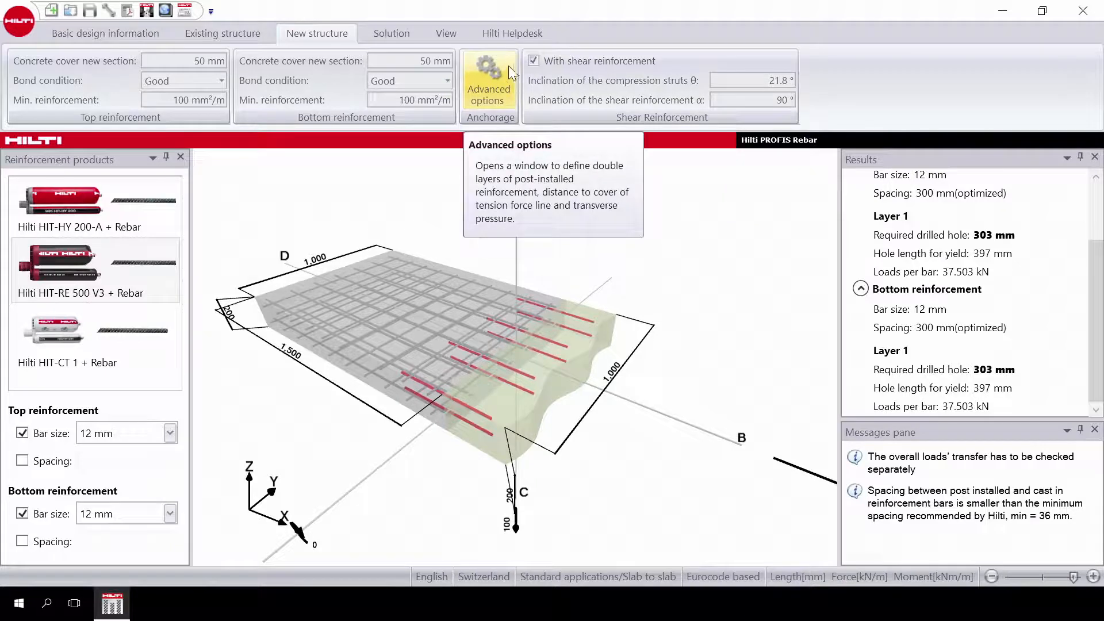
{"action": "mouse_move", "coordinate": [1044, 266]}
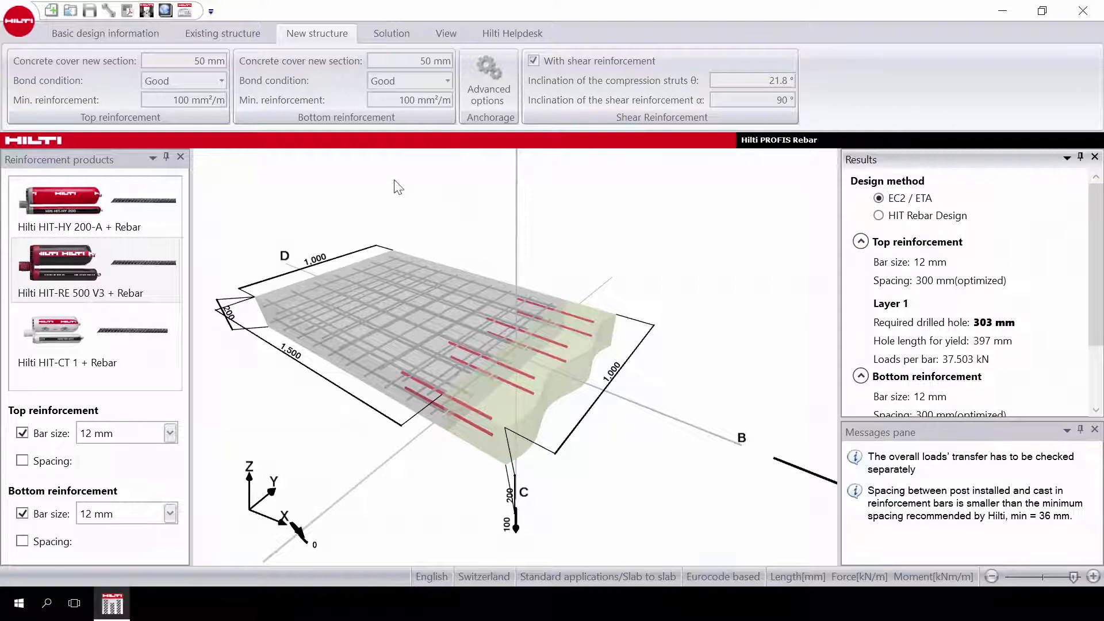
{"action": "left_click", "coordinate": [96, 338]}
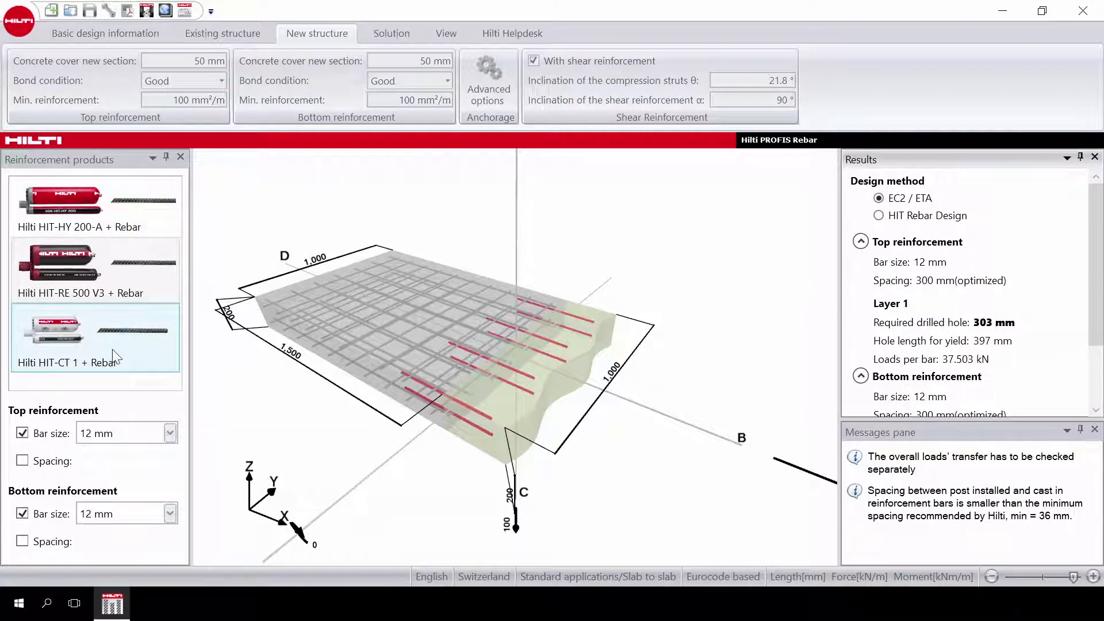
{"action": "left_click", "coordinate": [96, 269]}
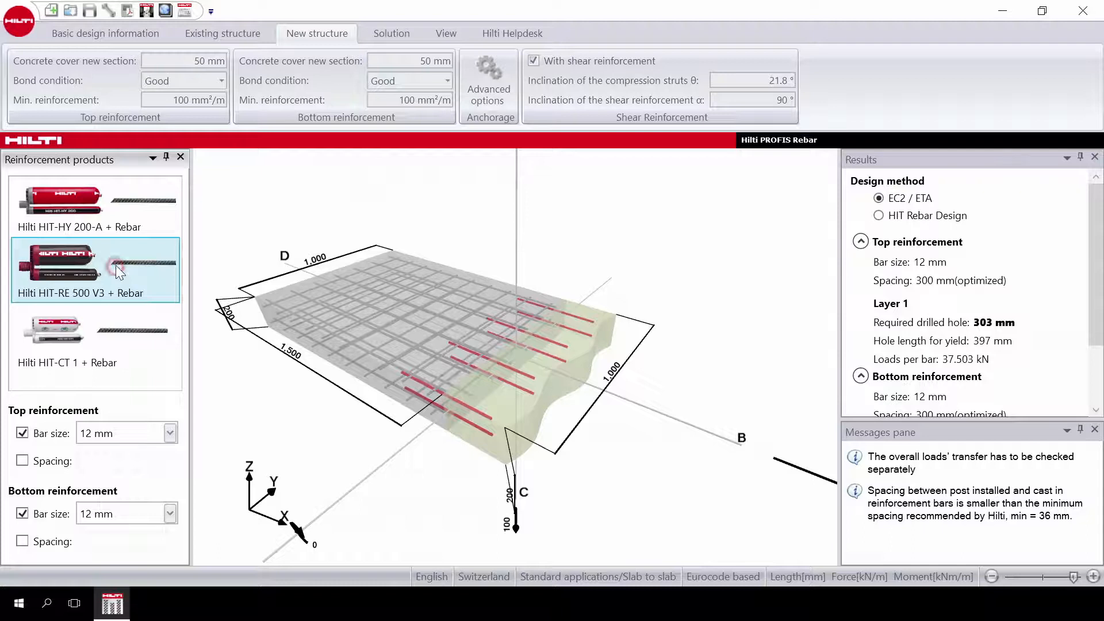
{"action": "left_click", "coordinate": [391, 34]}
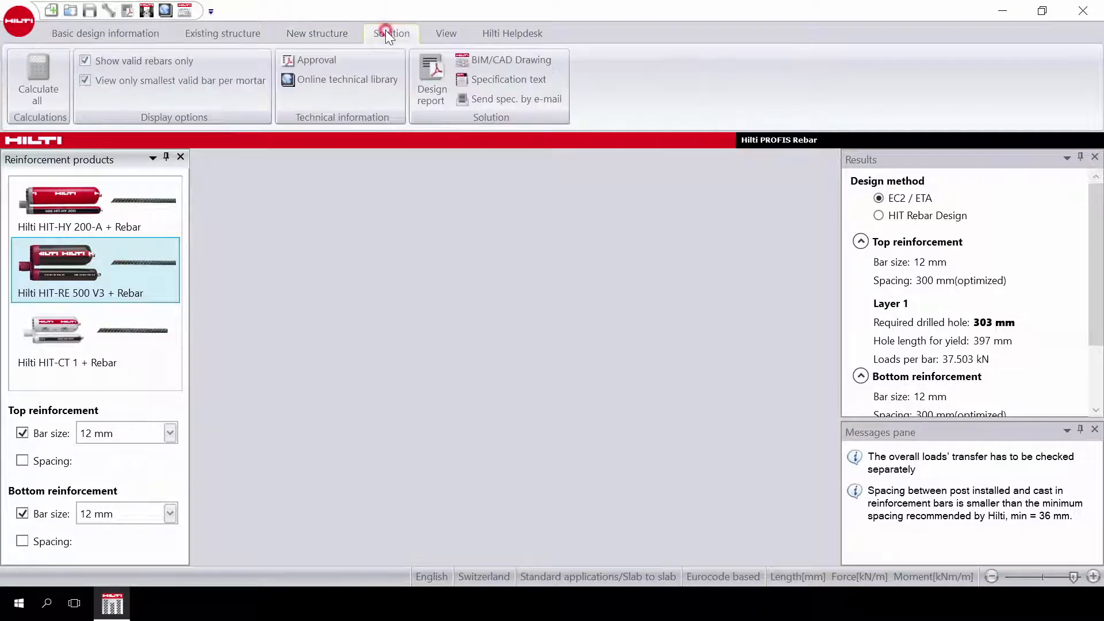
{"action": "mouse_move", "coordinate": [431, 80]}
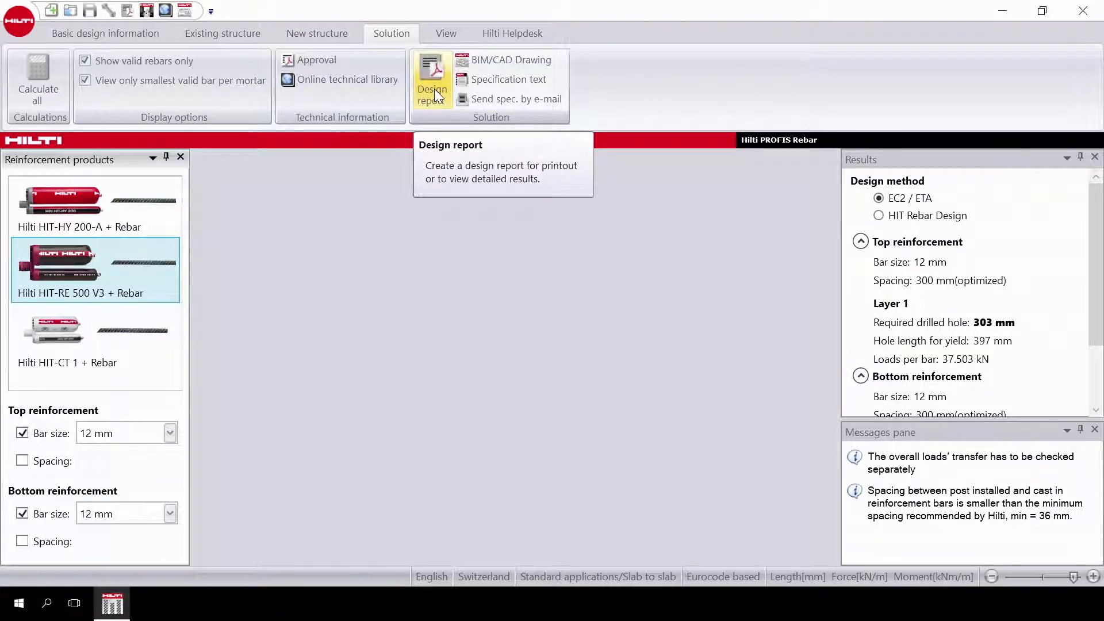
Step: Bring up the Design report settings from the Solution stage
{"action": "left_click", "coordinate": [432, 93]}
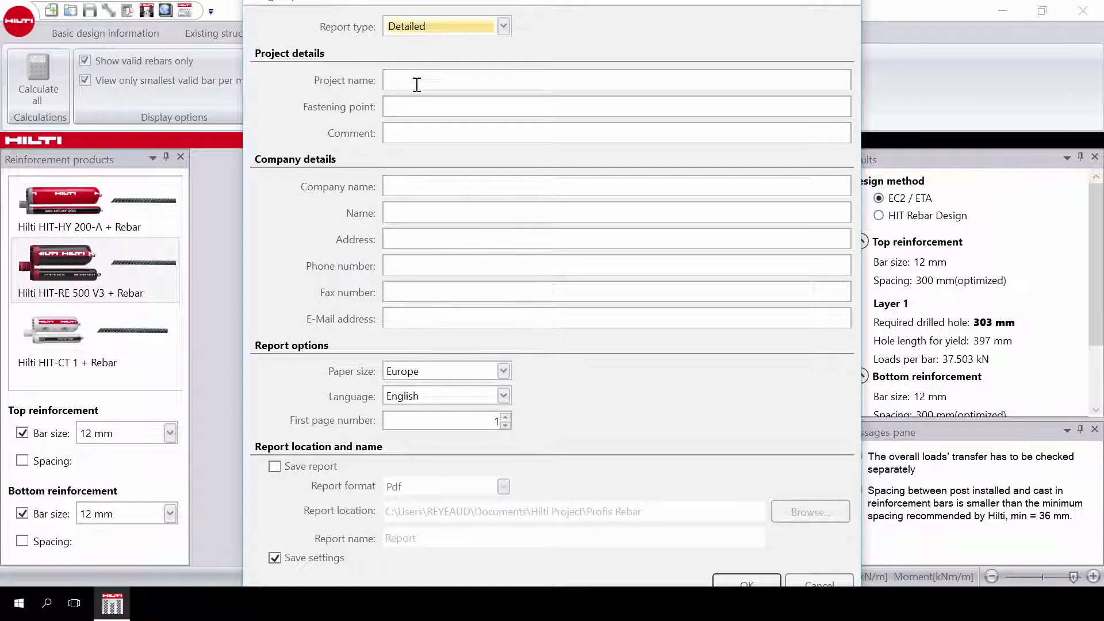
{"action": "mouse_move", "coordinate": [412, 105]}
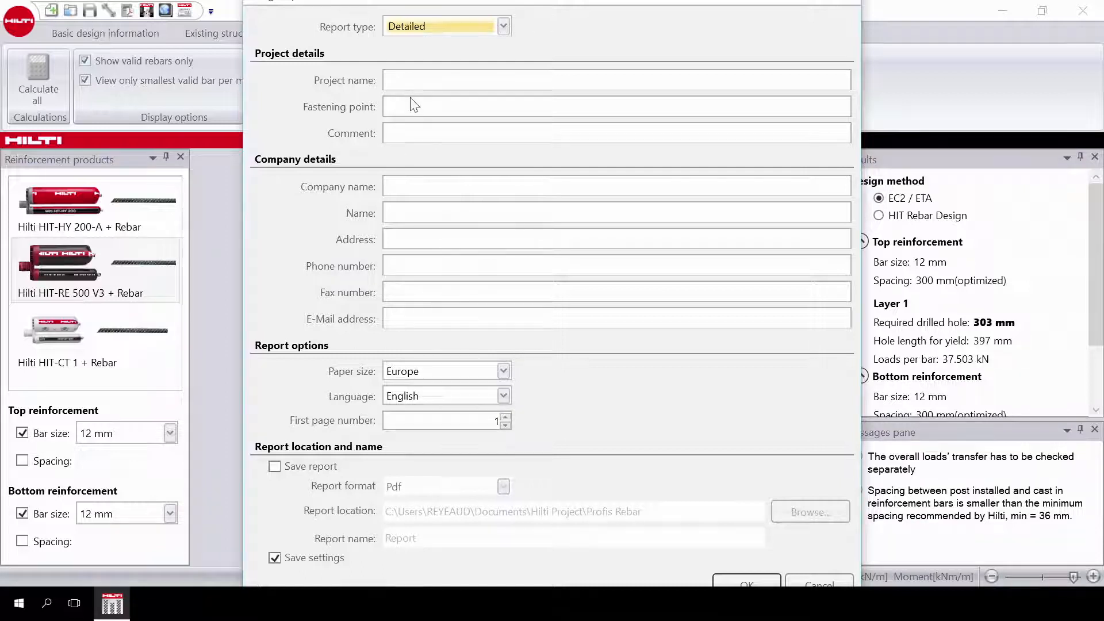
{"action": "mouse_move", "coordinate": [350, 195]}
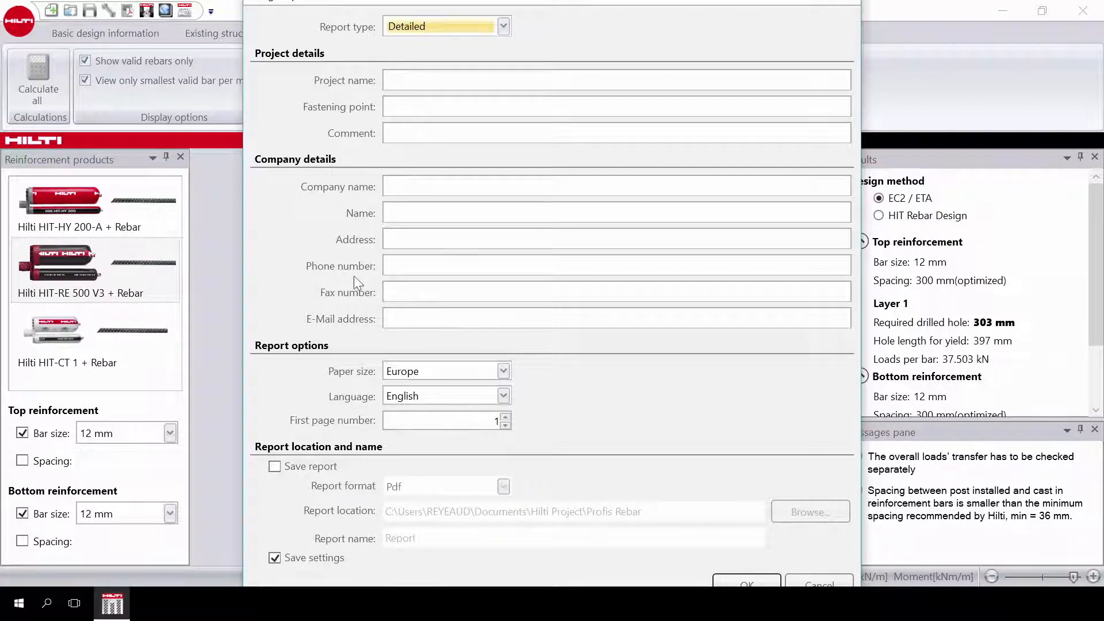
{"action": "mouse_move", "coordinate": [353, 328]}
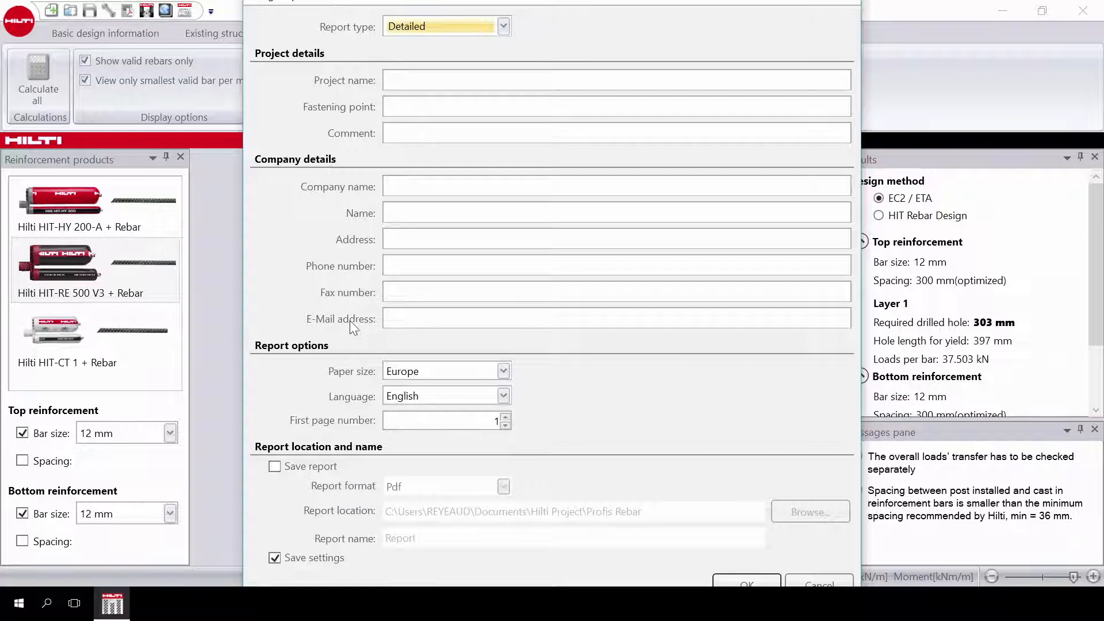
{"action": "mouse_move", "coordinate": [287, 463]}
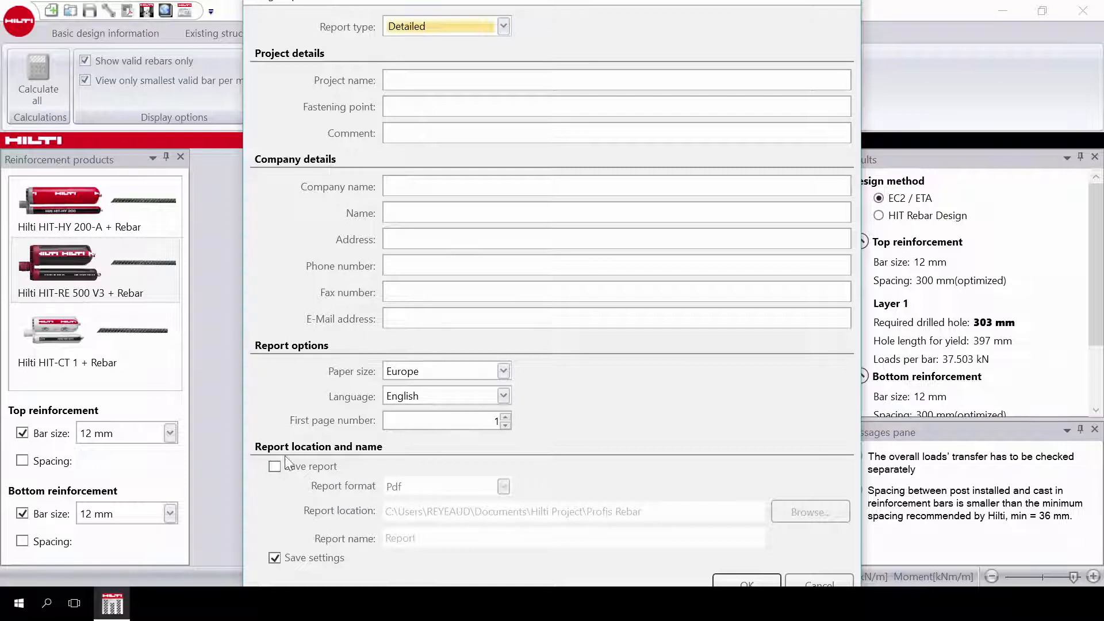